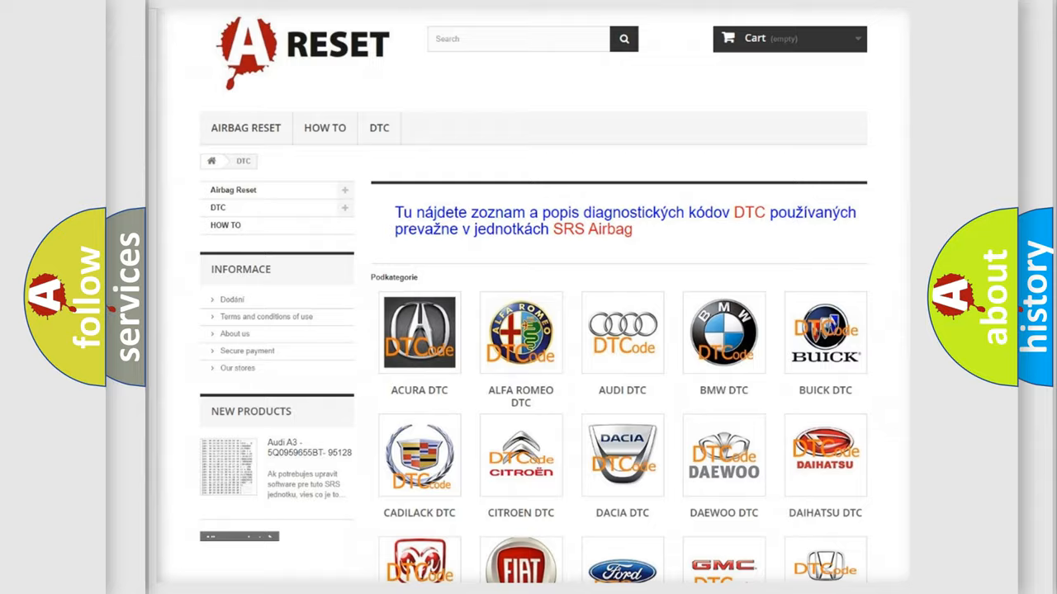
Open the Jeep DTC page and scroll through codes like B0001:13 and B1213:11, returning to the top
scroll("down", 3)
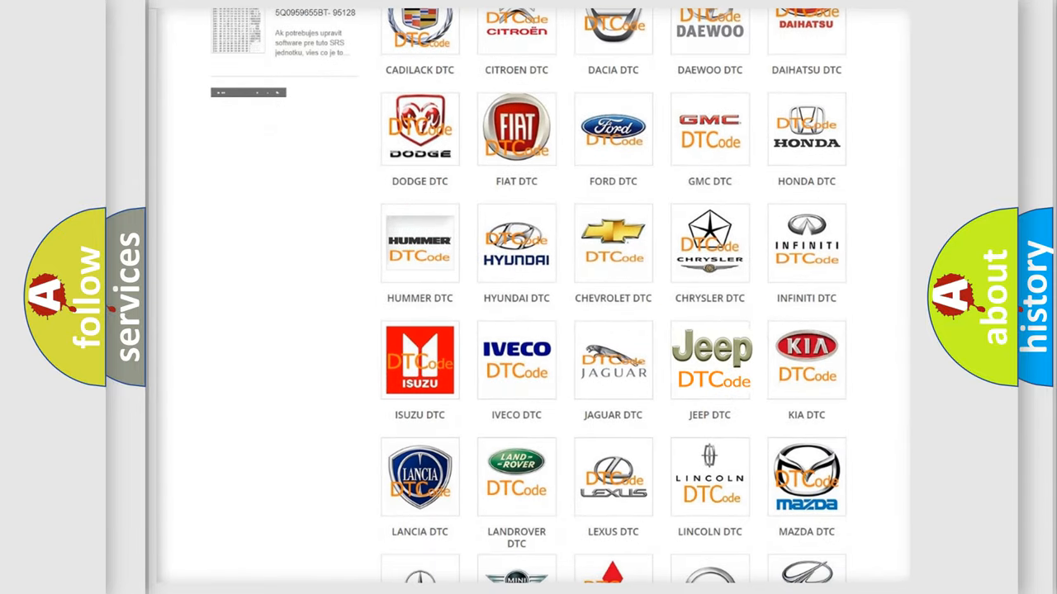
left_click(710, 360)
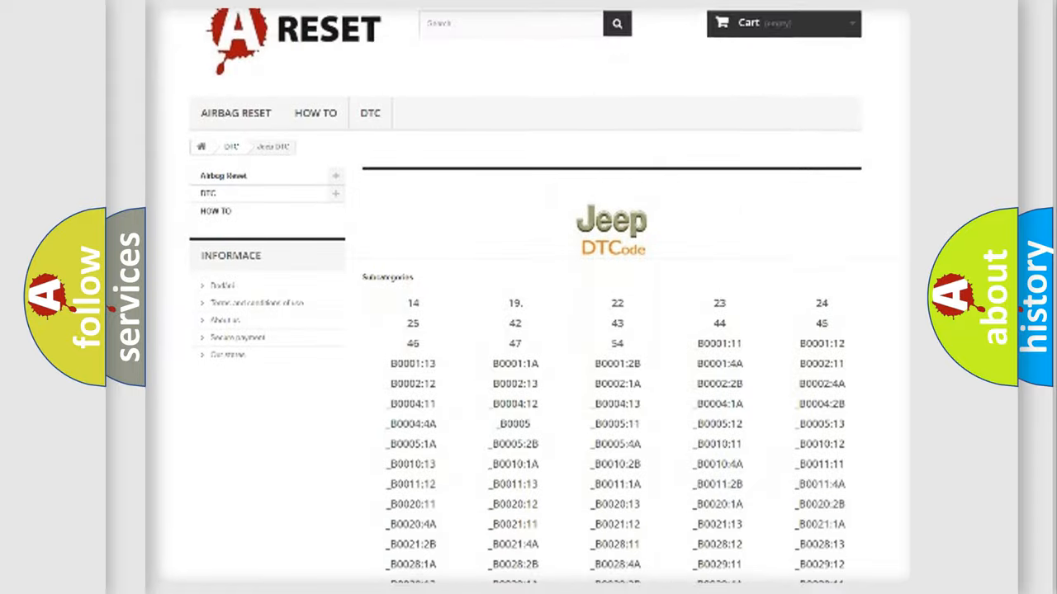
scroll("down", 3)
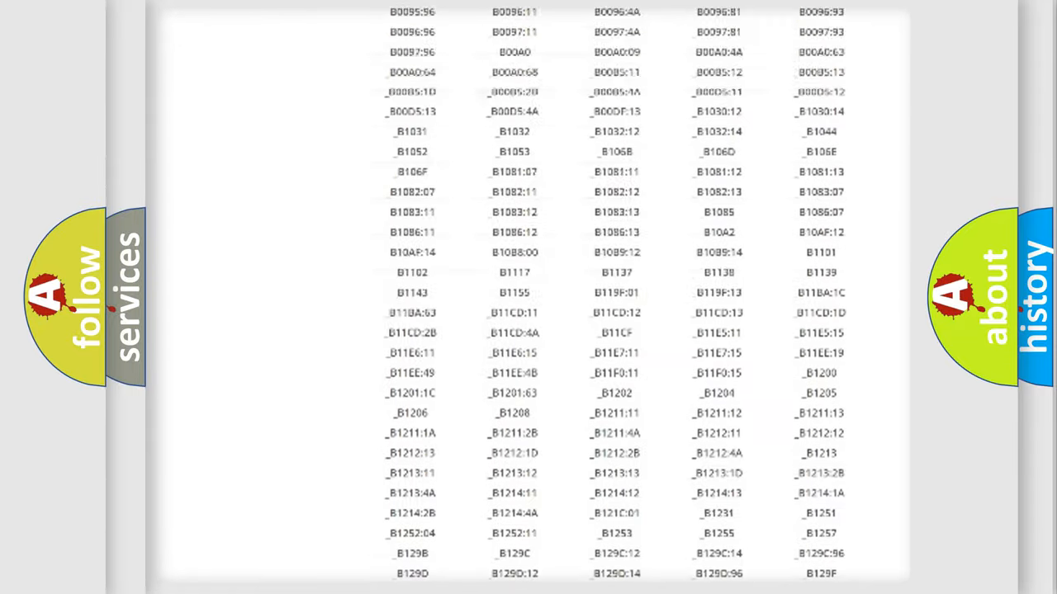
scroll("up", 3)
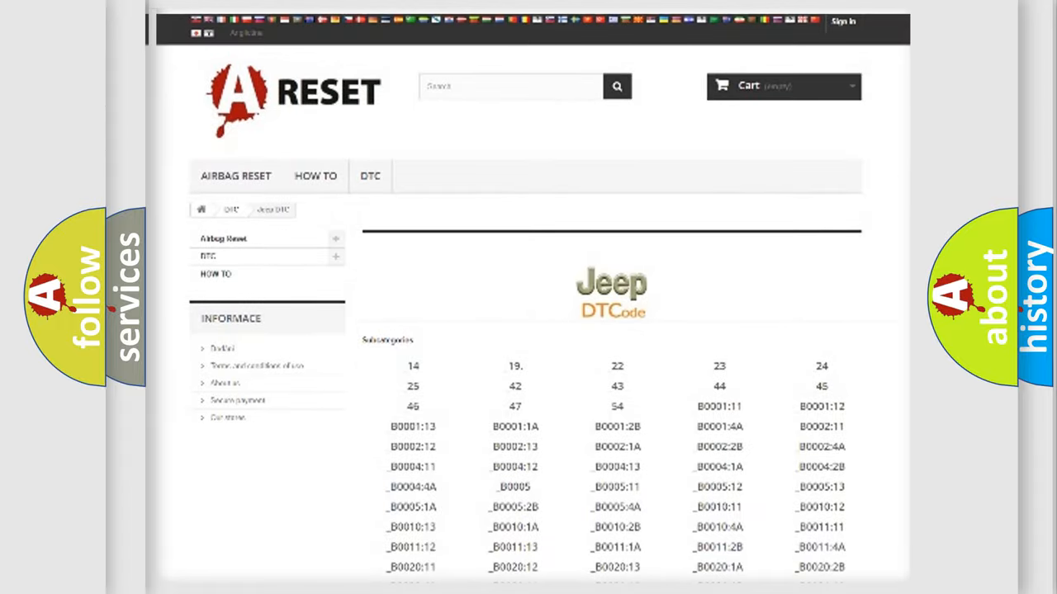